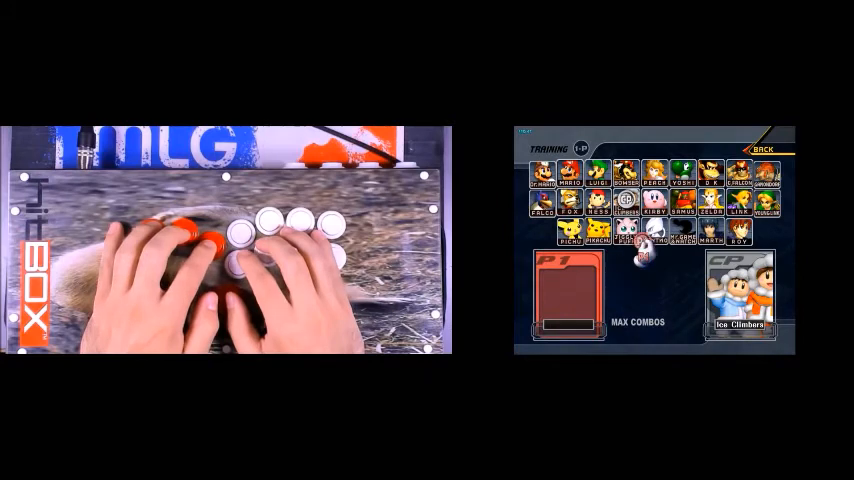
# Select Captain Falcon's portrait for player 1, facing the CPU Ice Climbers
pyautogui.click(714, 182)
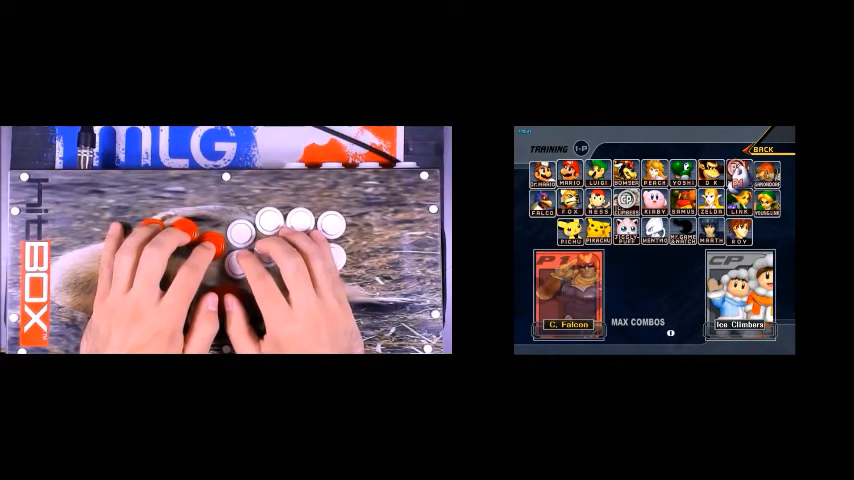